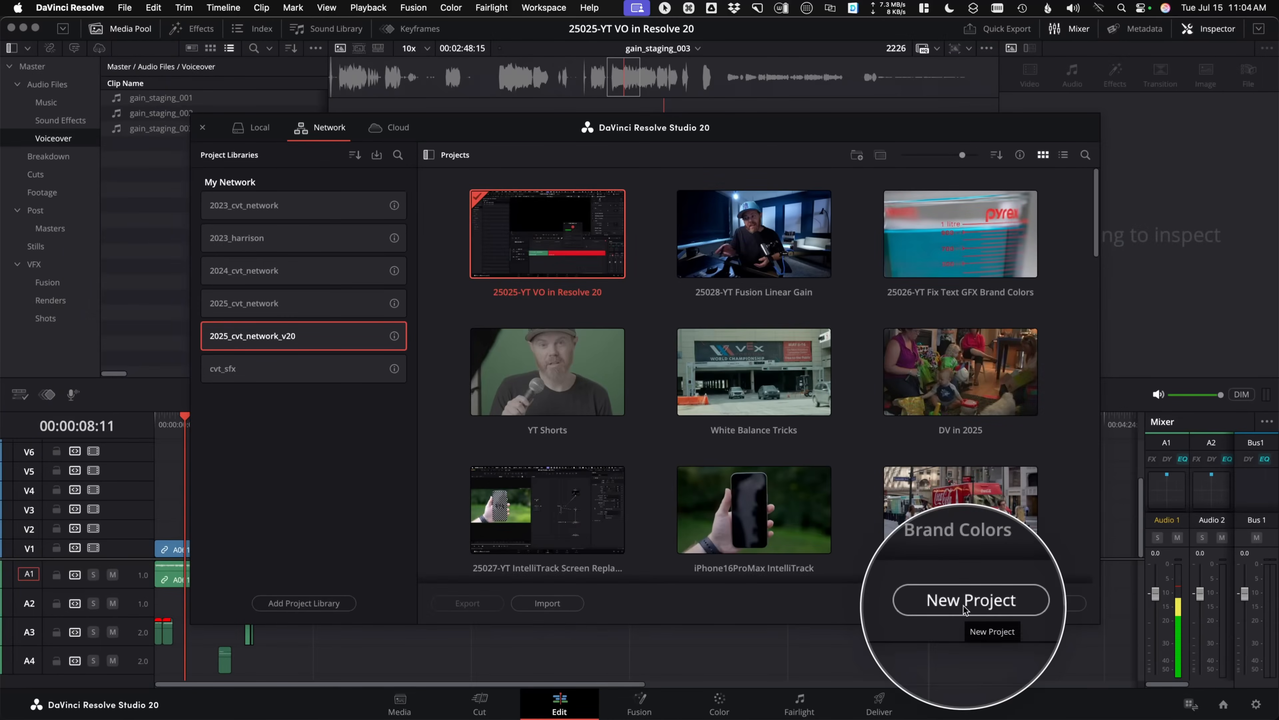
# Bring up the Project Manager to begin a new project.
pyautogui.click(970, 600)
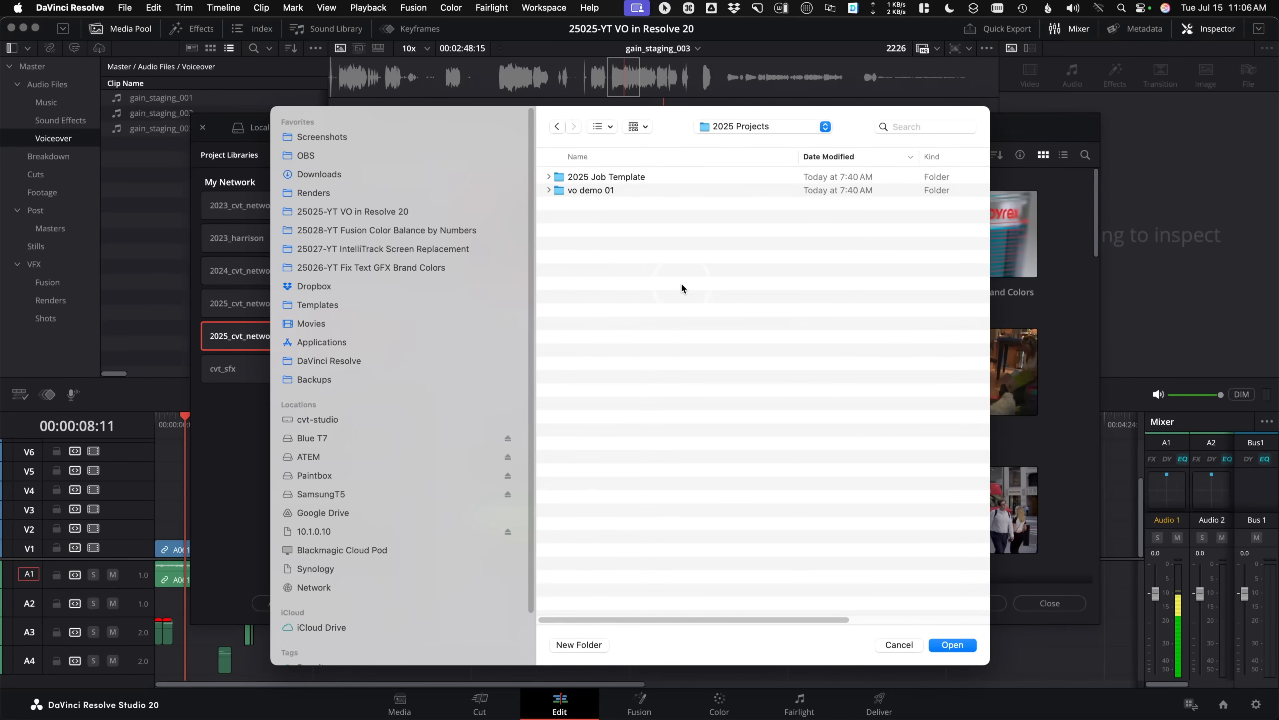
# Navigate the Open dialog to the 2025 Projects folder.
pyautogui.click(951, 644)
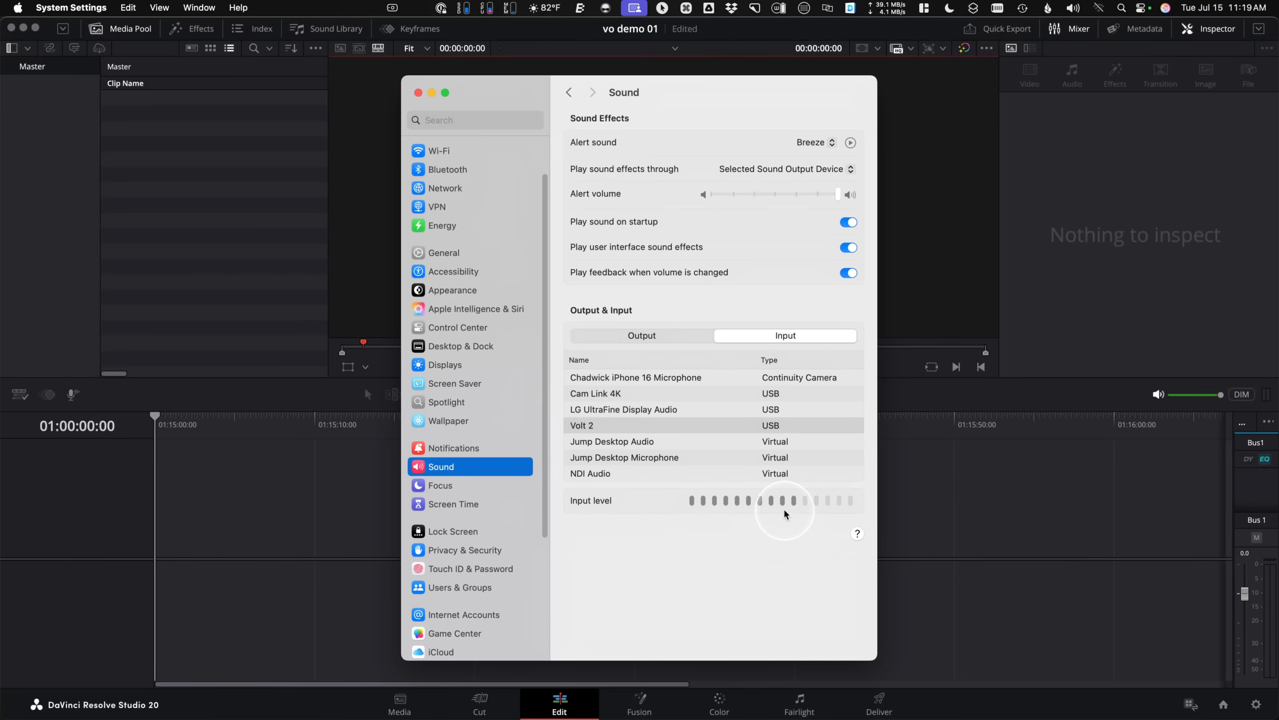
pyautogui.moveTo(778, 535)
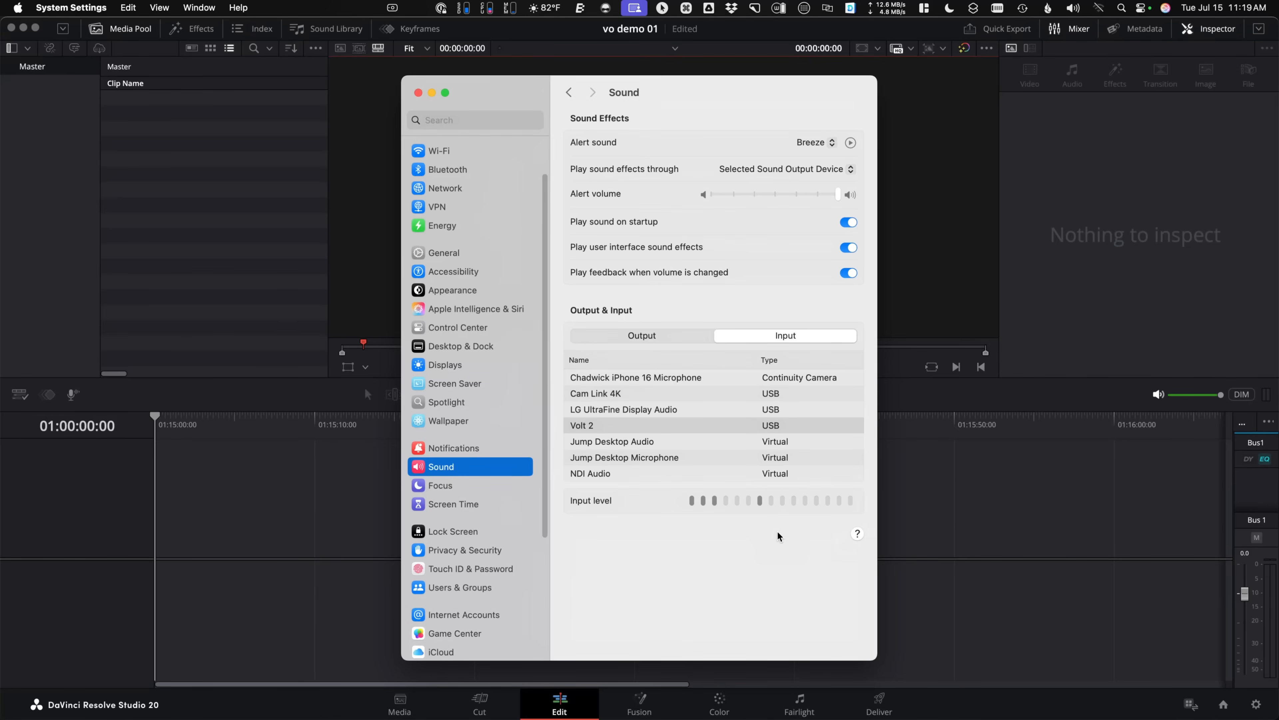
pyautogui.click(418, 92)
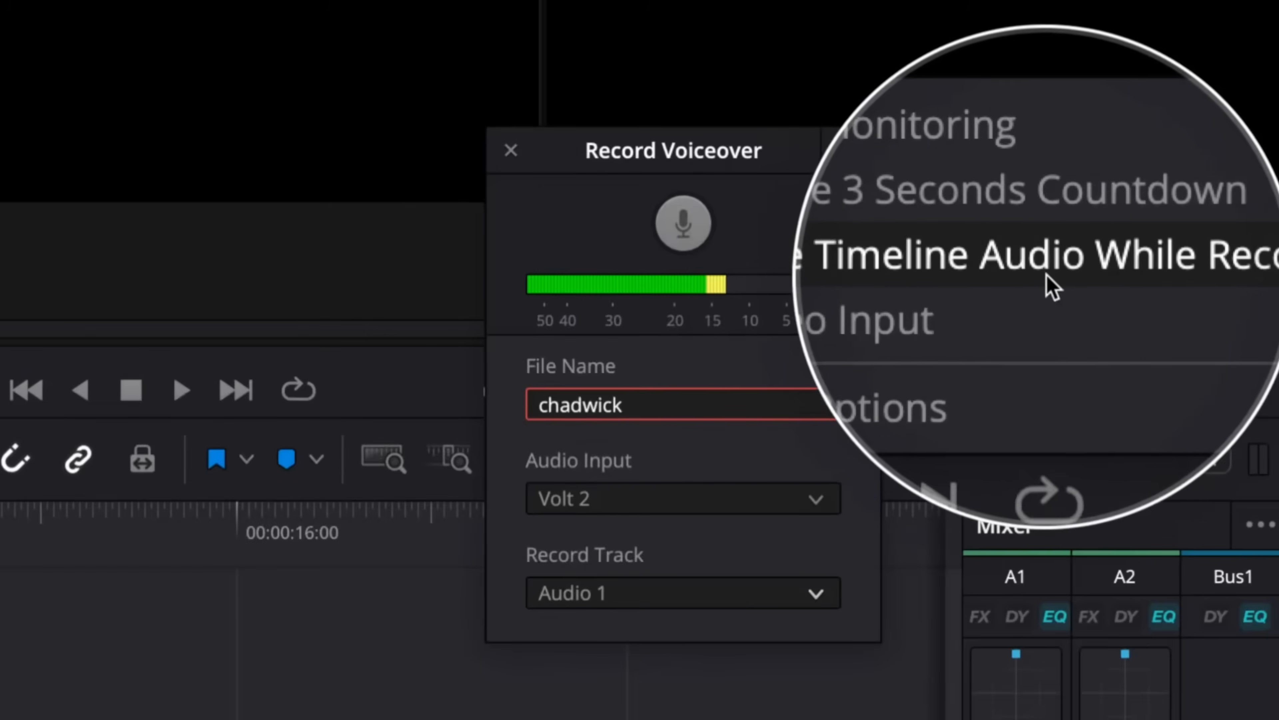
# Toggle muting of timeline audio while recording the chadwick voiceover.
pyautogui.click(684, 222)
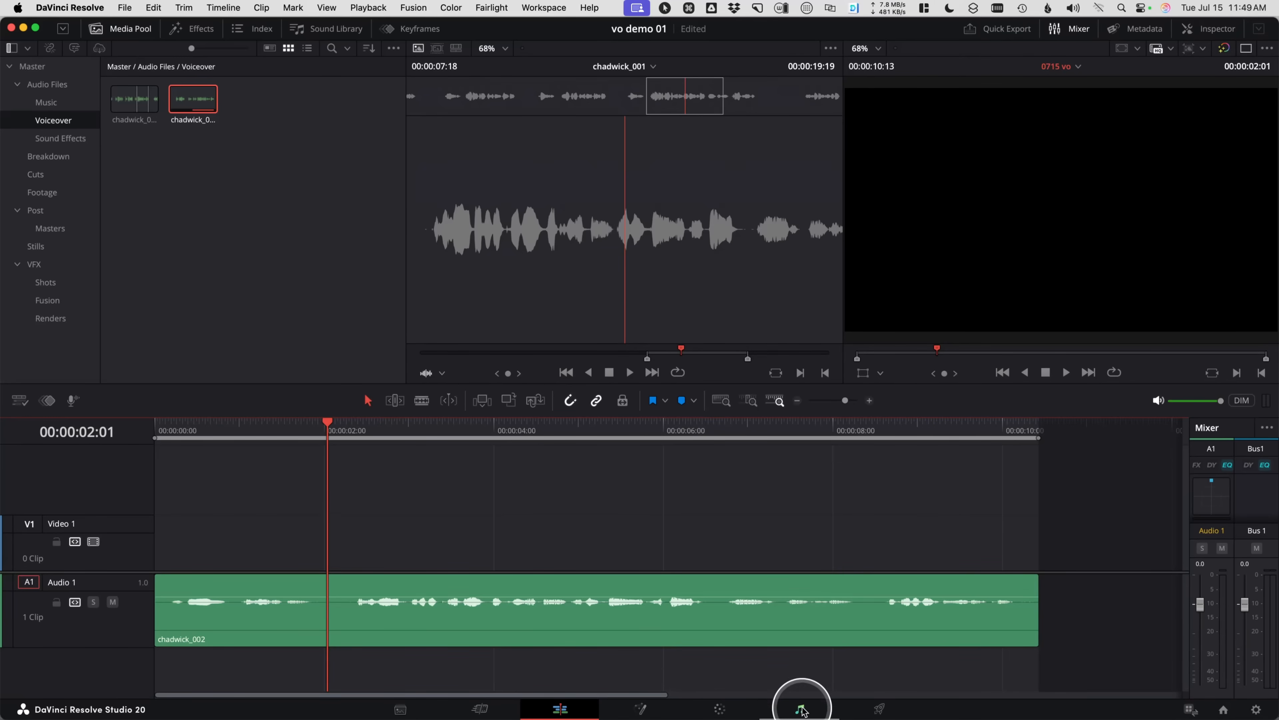
pyautogui.click(798, 707)
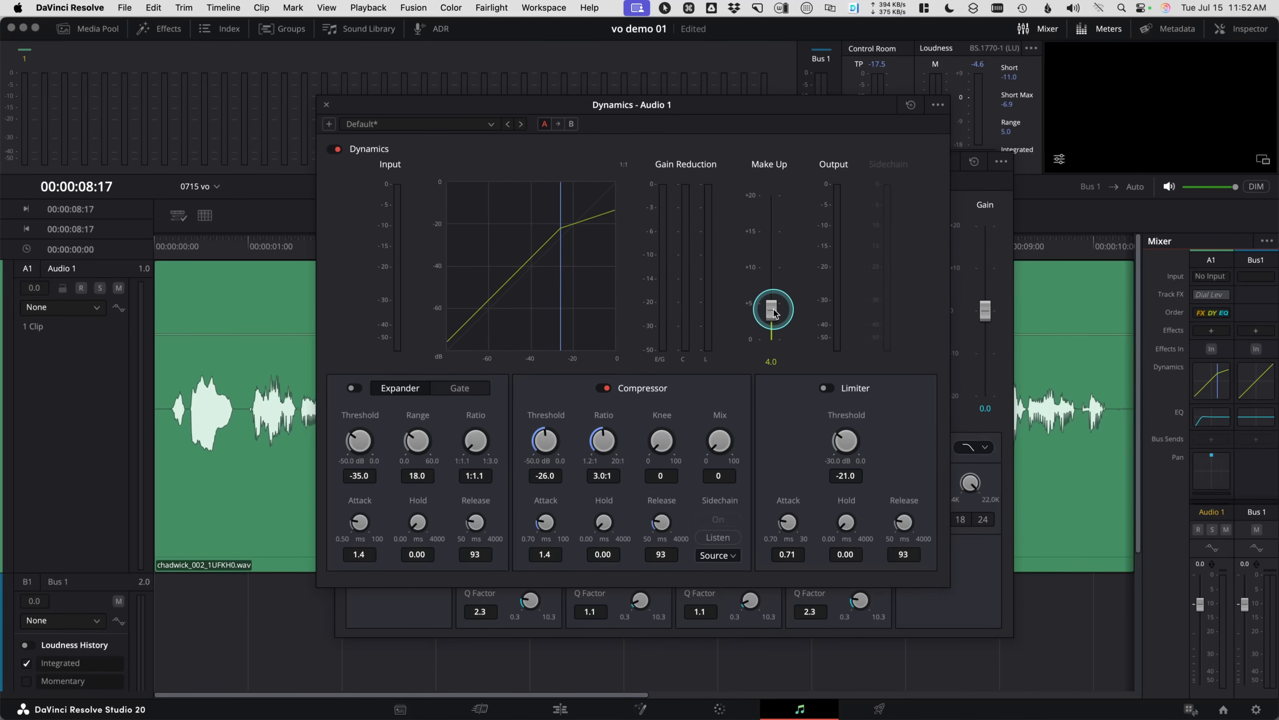
# Preview the voiceover with the -26 dB, 3:1, +3 dB compressor applied.
pyautogui.press('space')
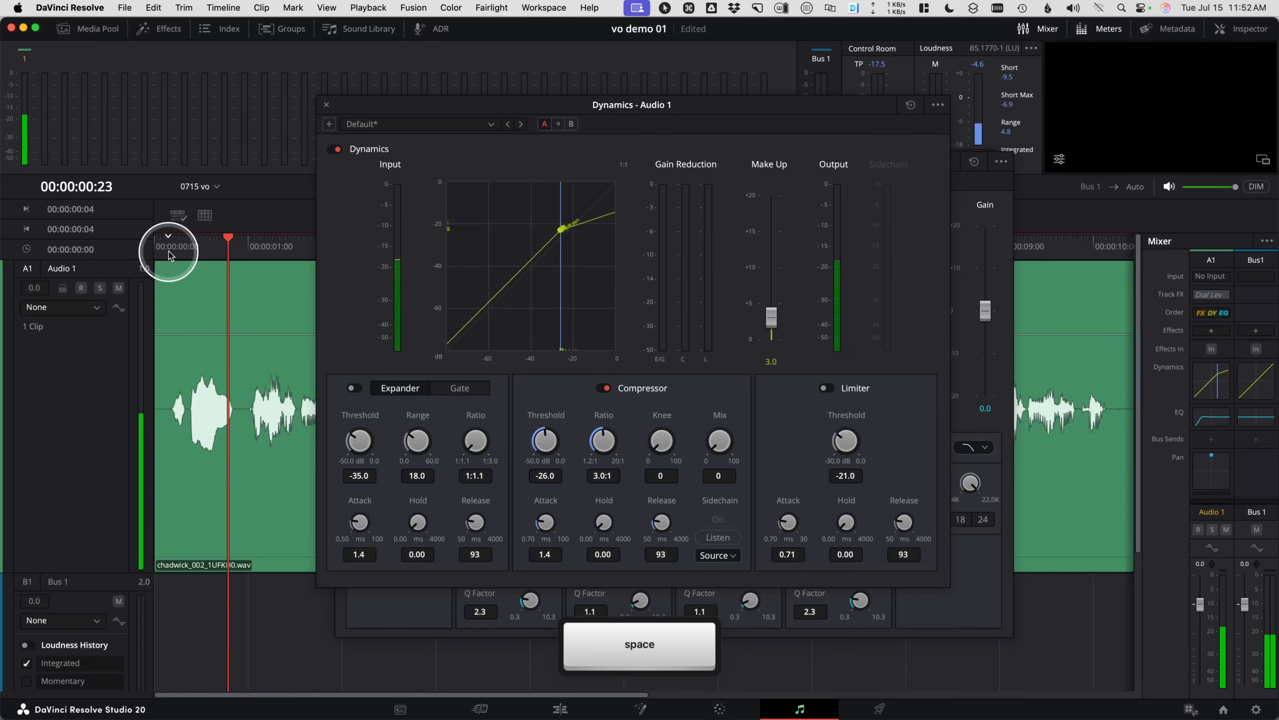
pyautogui.press('space')
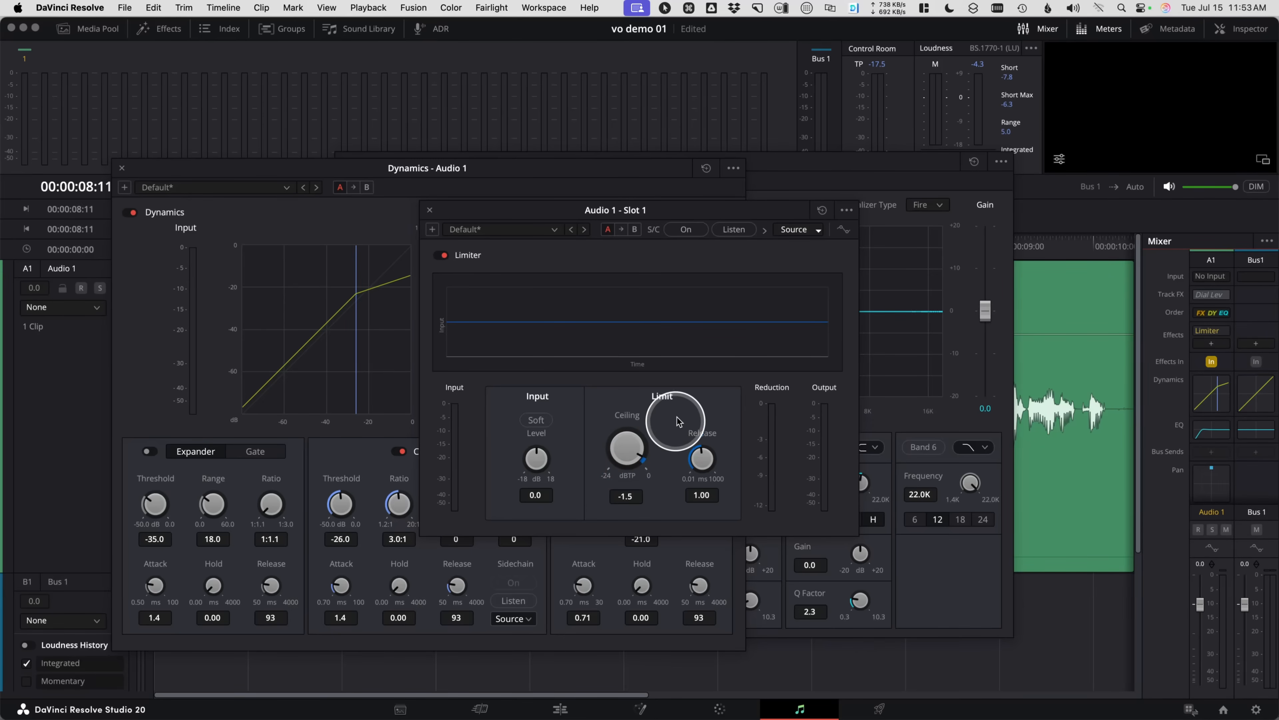
# Add a Limiter to Audio 1's effects slot with a -1.5 dBTP ceiling.
pyautogui.click(1214, 312)
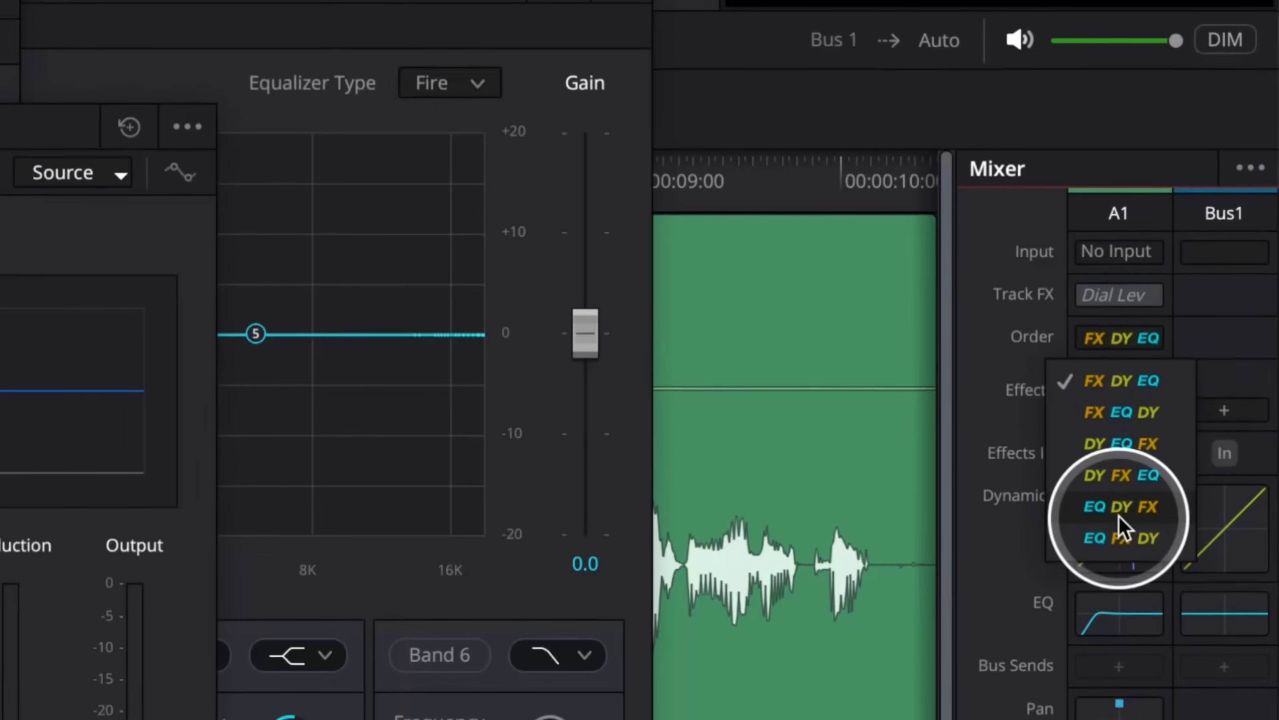